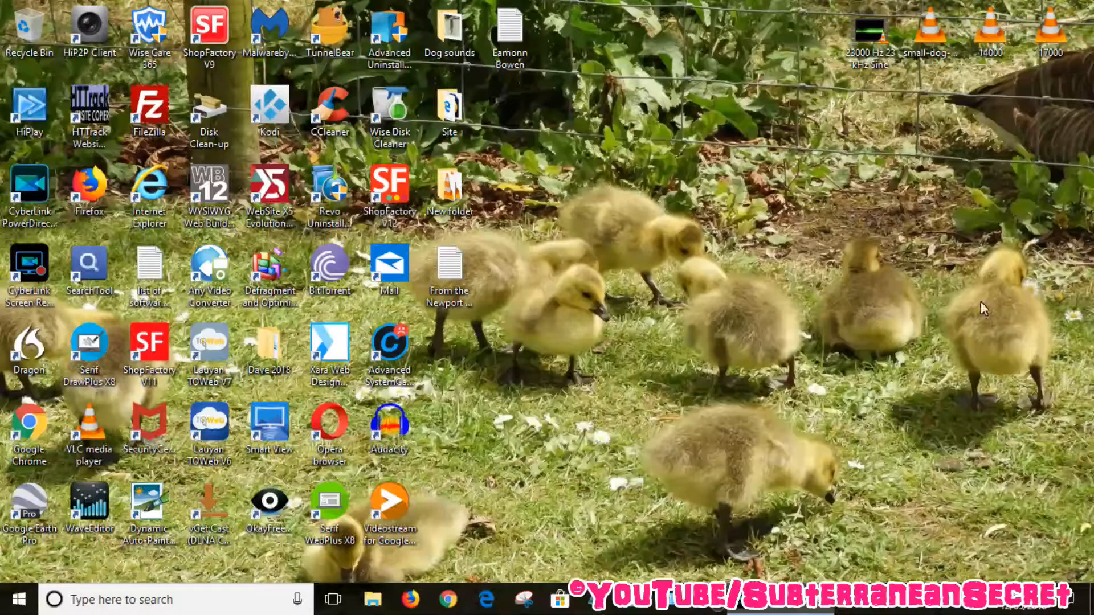
- Launch Google Chrome from its desktop shortcut
left_click(29, 429)
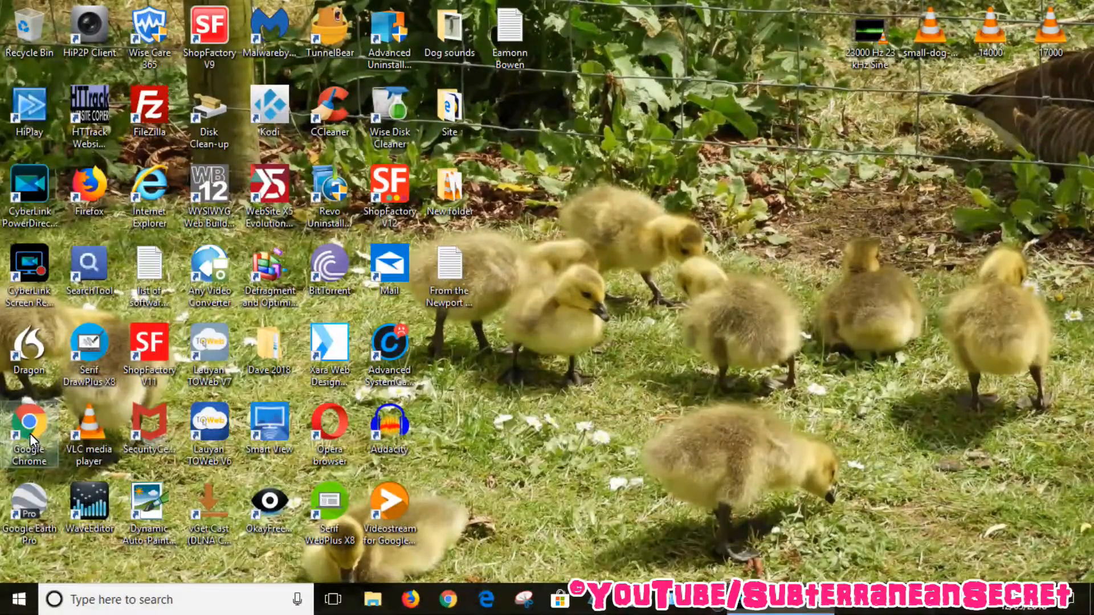
double_click(28, 425)
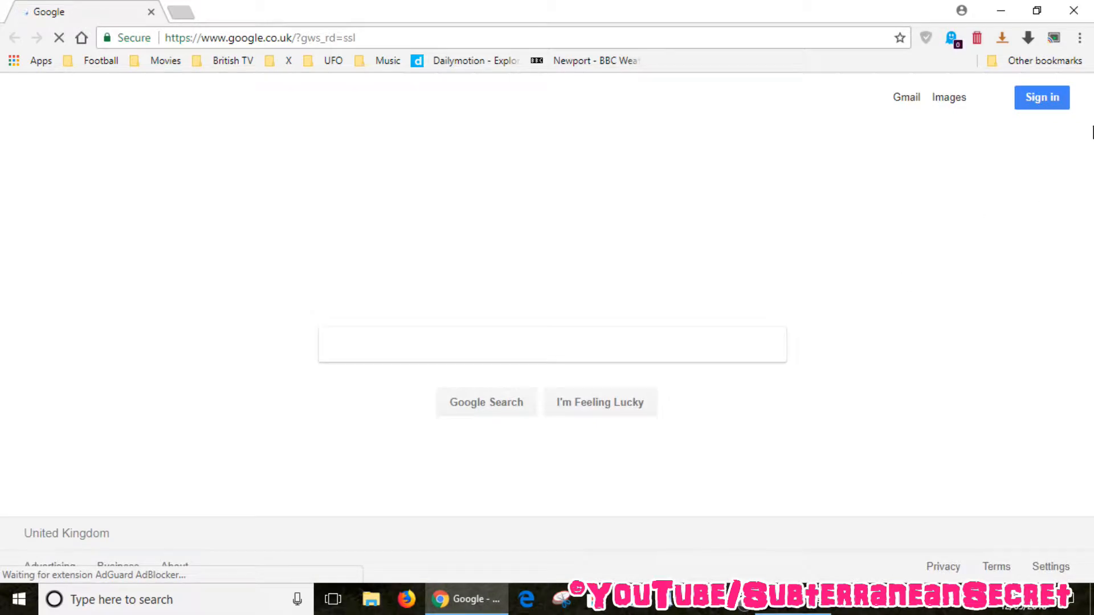
mouse_move(1081, 38)
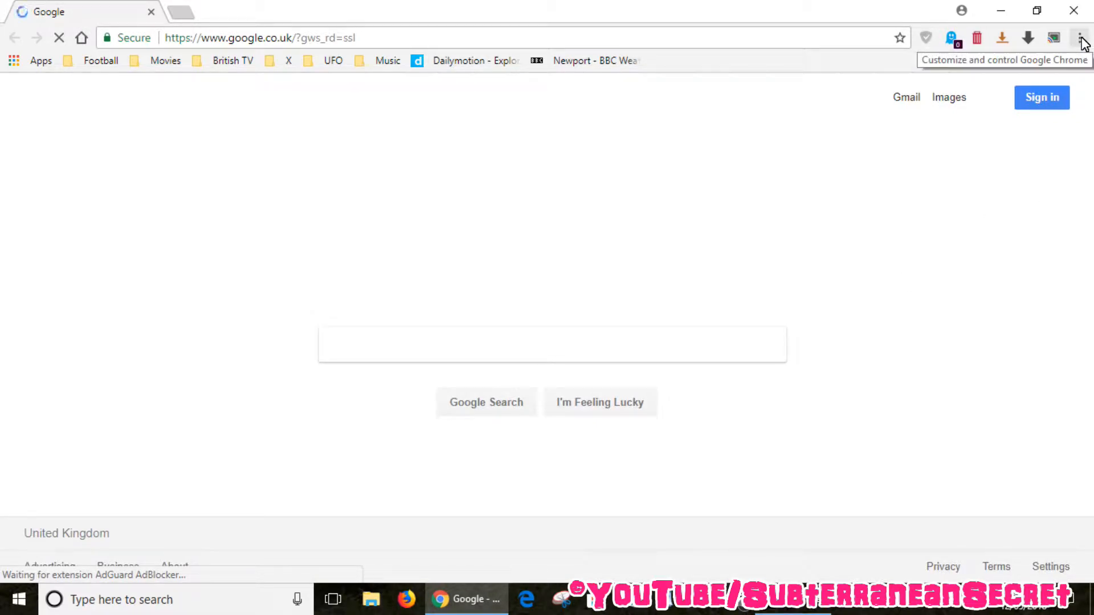
- Choose Cast... from the Chrome menu to list available devices, showing 'My bedroom'
left_click(1080, 38)
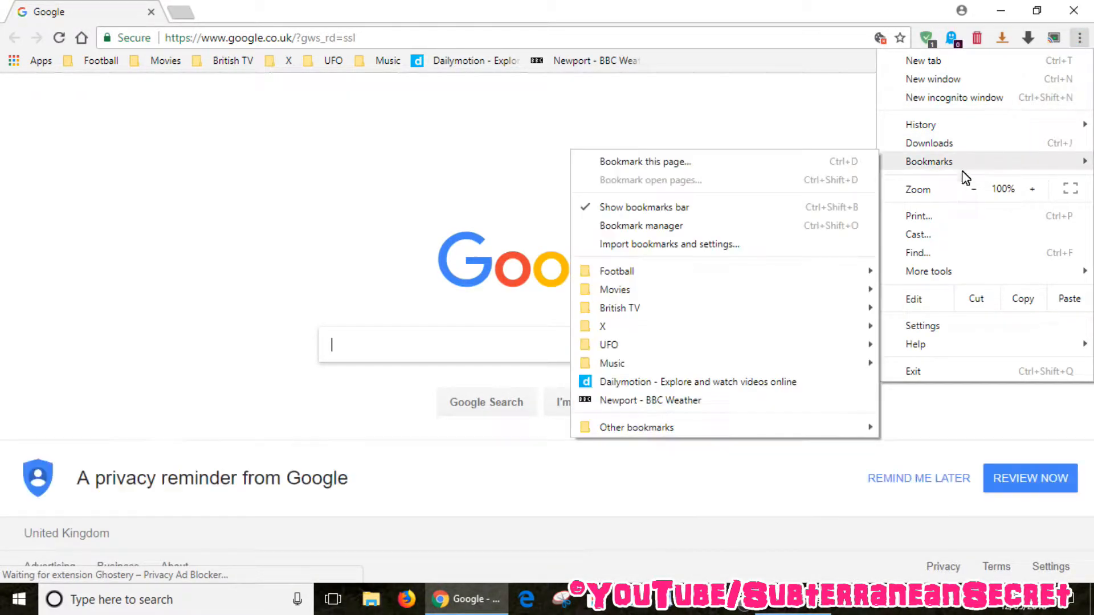
left_click(917, 235)
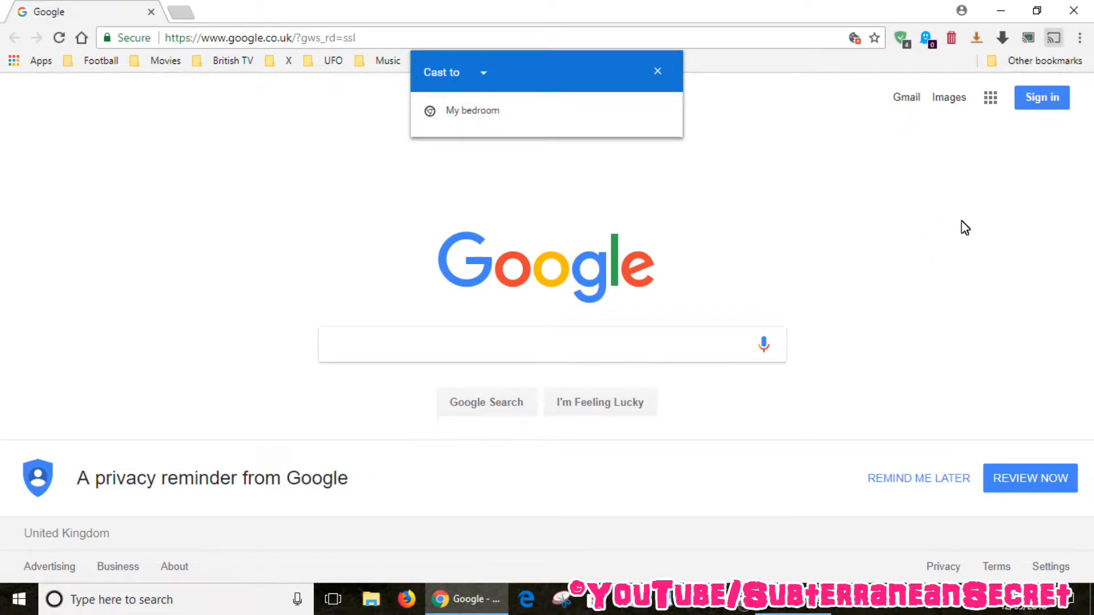
mouse_move(1054, 37)
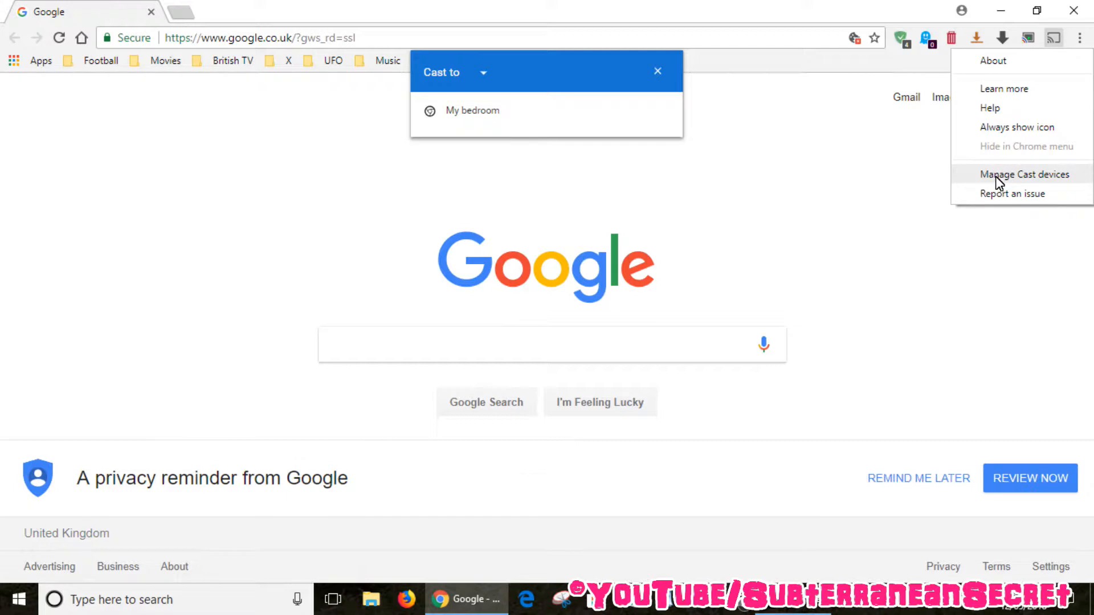
- Open Manage Cast devices and the settings of the 'My bedroom' device
left_click(1025, 174)
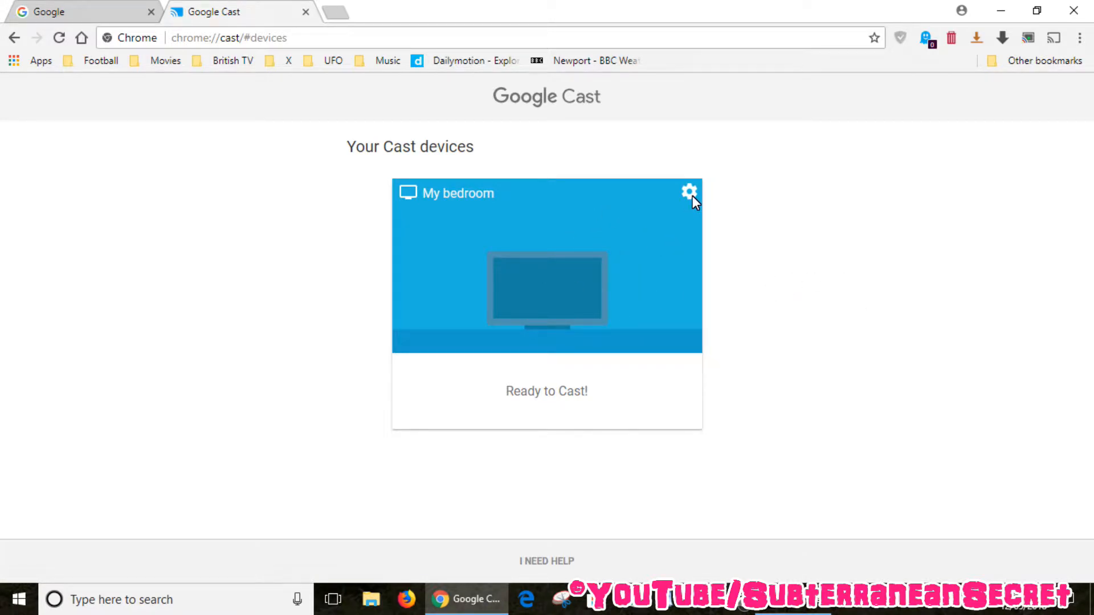
left_click(688, 191)
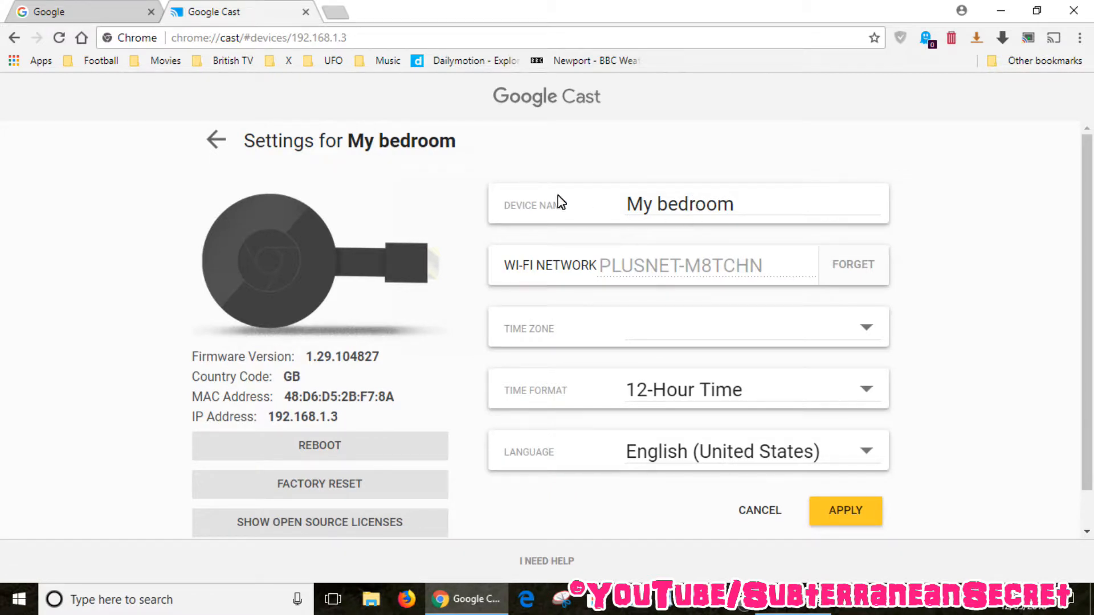
mouse_move(774, 195)
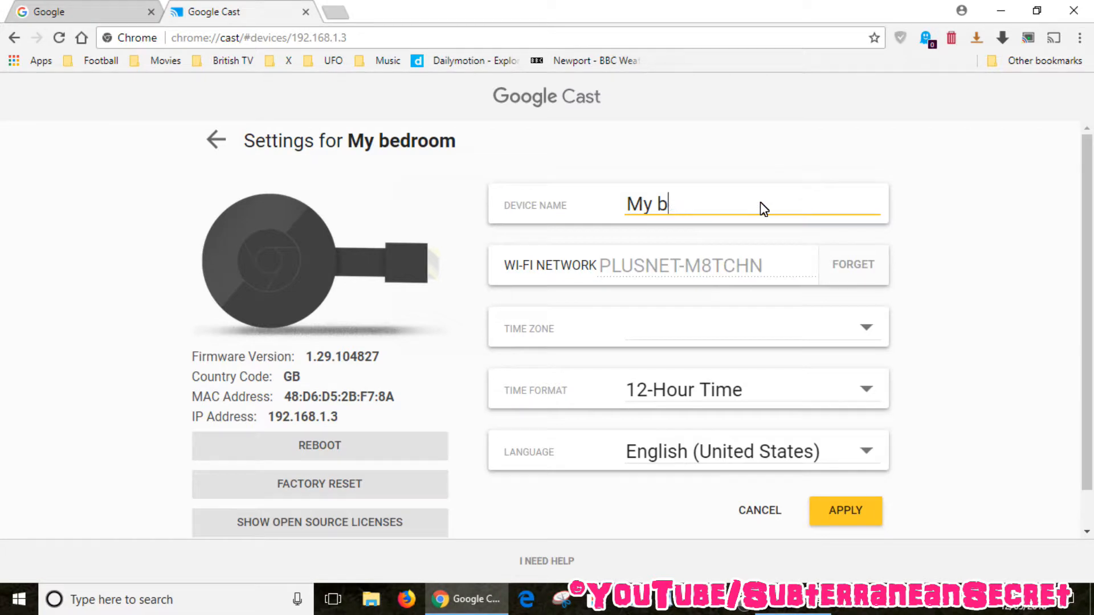
- Change the device name 'My bedroom' to 'My Home', apply it, and close Chrome
key("Backspace")
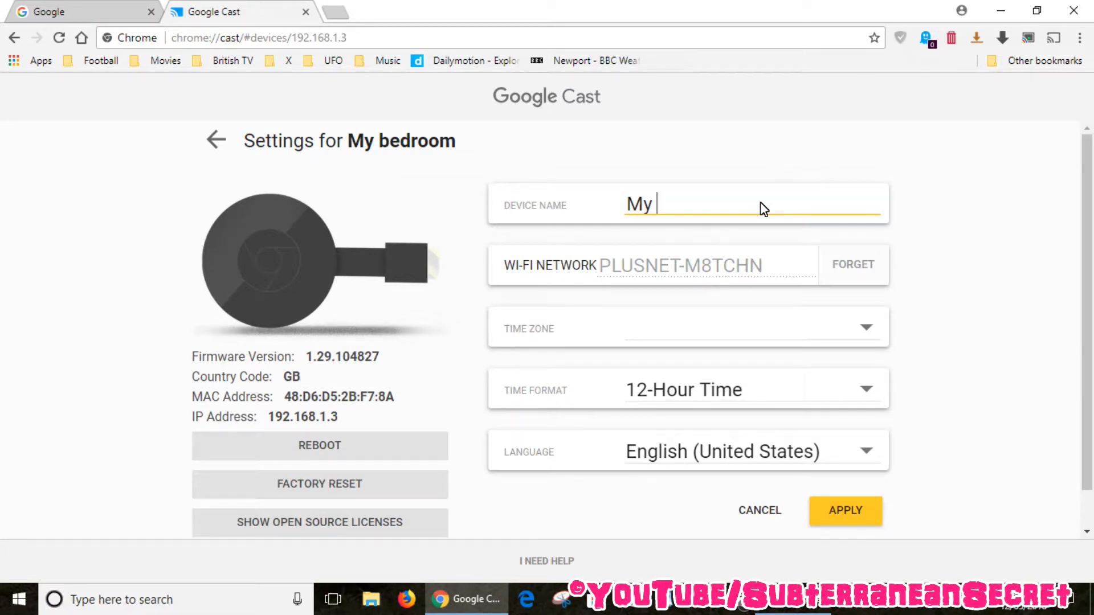
type("Home")
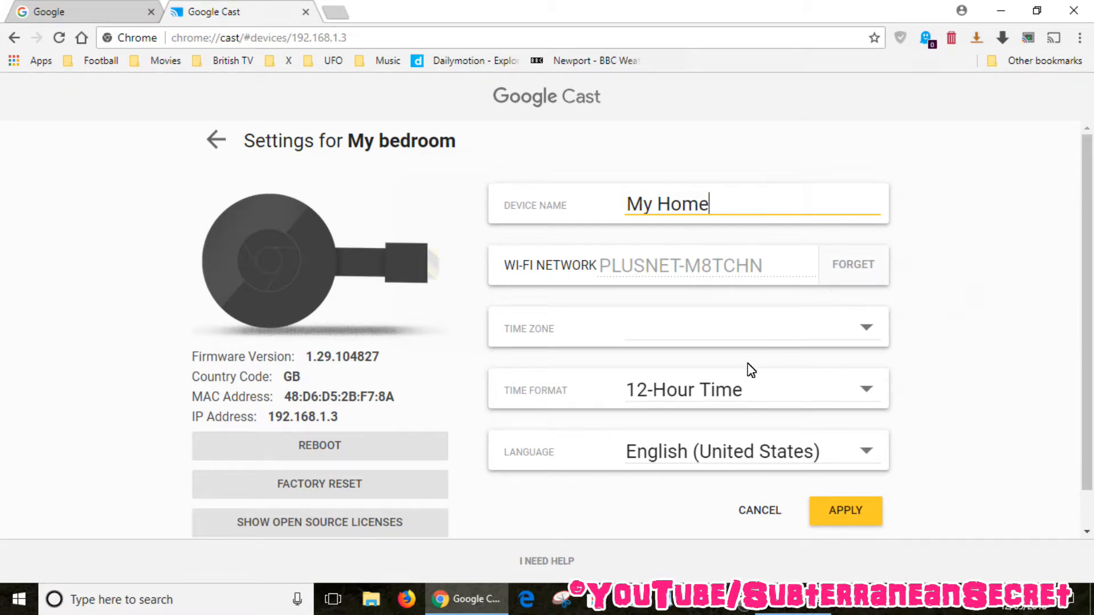
mouse_move(506, 253)
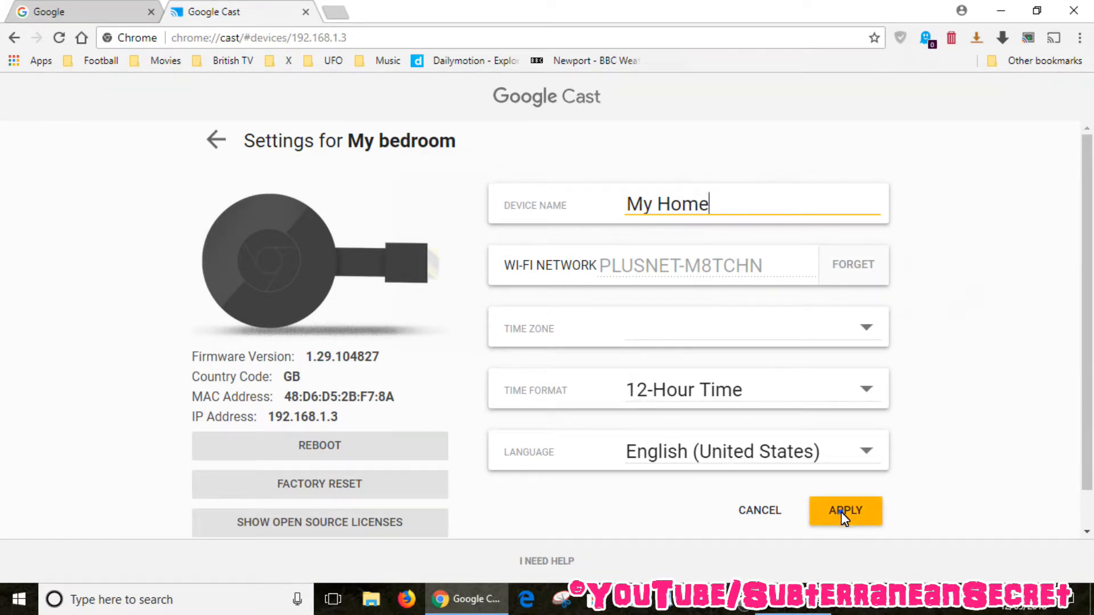
left_click(845, 510)
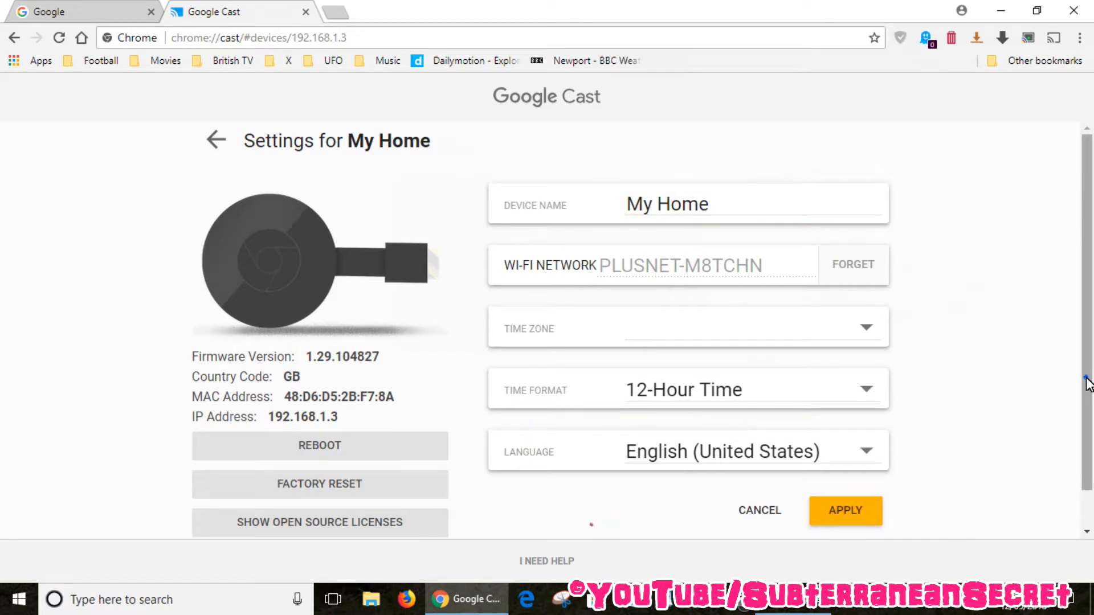
scroll("down", 3)
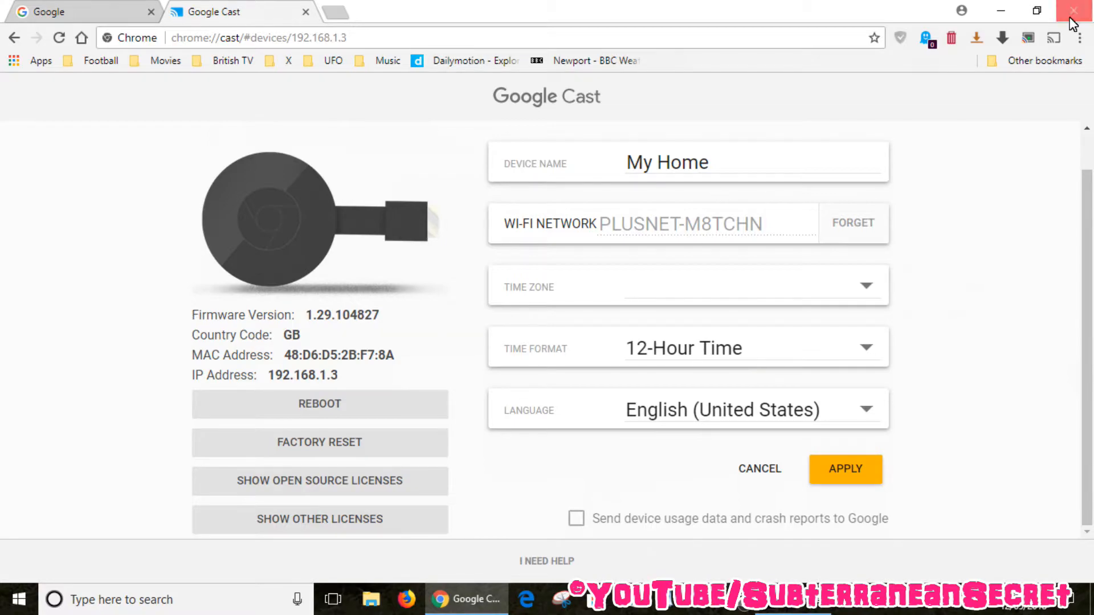
left_click(1073, 10)
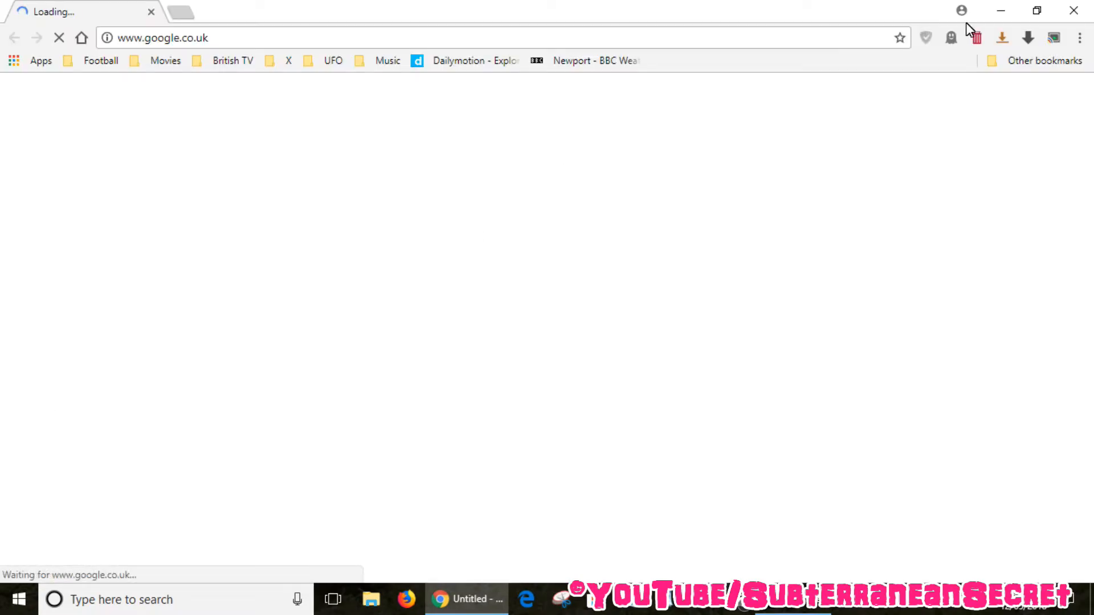
- Open the Cast to list in Chrome to confirm the device now shows 'My Home'
left_click(1079, 37)
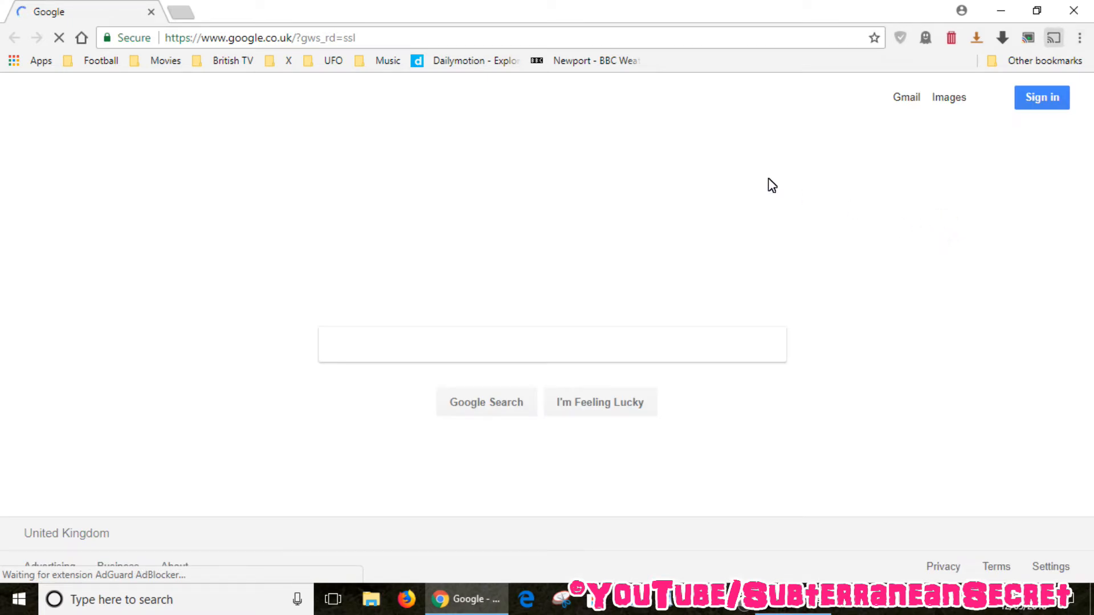
left_click(1054, 37)
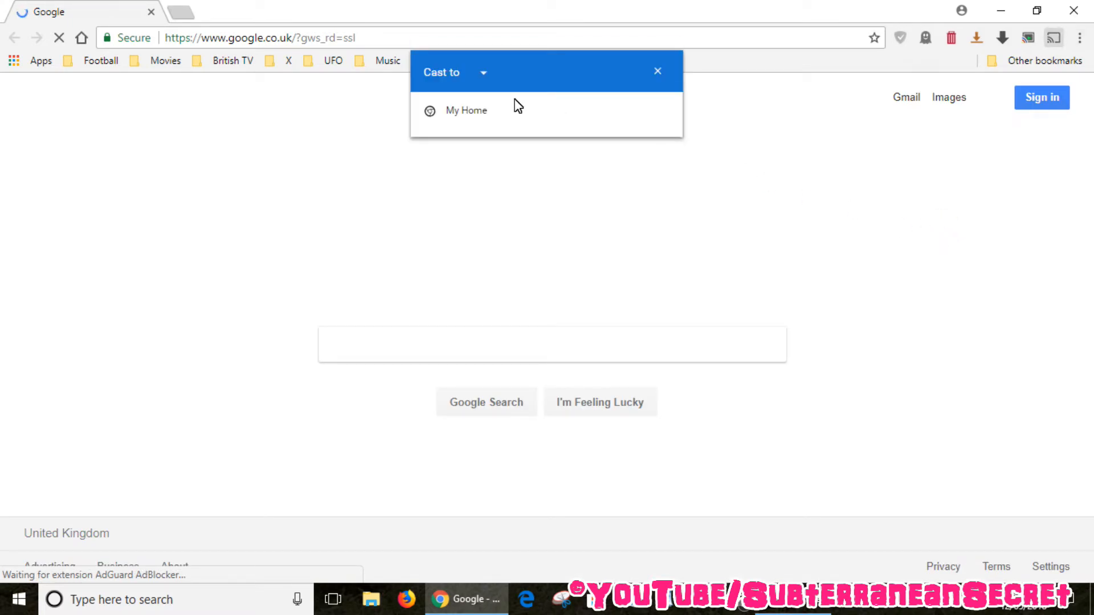